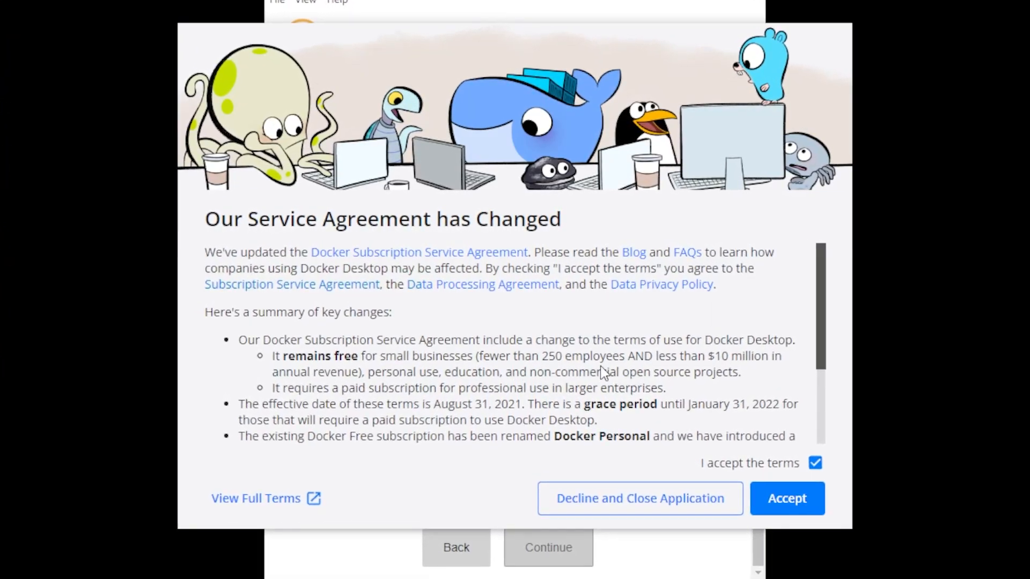
Accept Docker Desktop's updated service agreement.
left_click(786, 498)
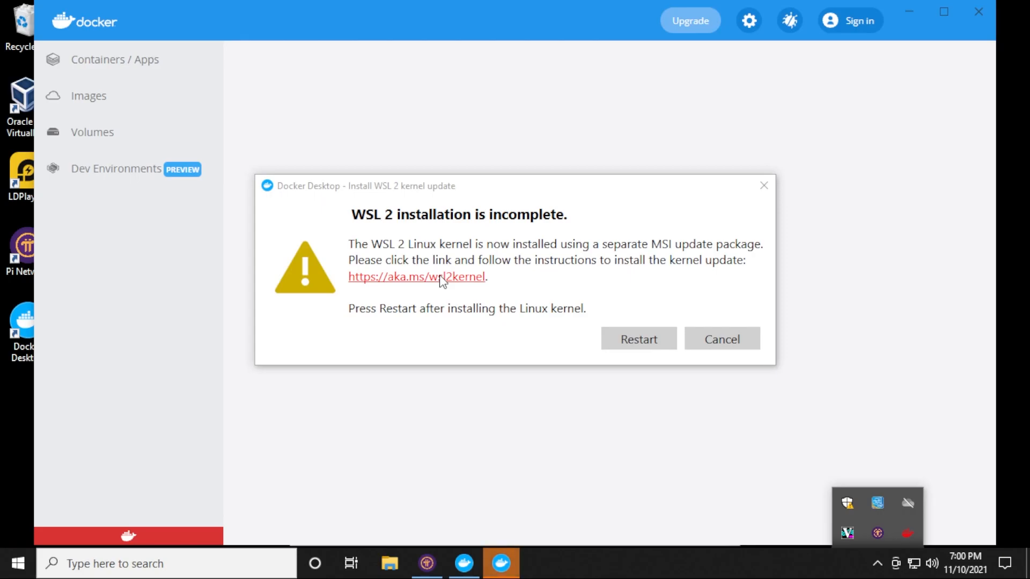
Download and install the x64 WSL2 Linux kernel update package from aka.ms/wsl2kernel.
left_click(416, 277)
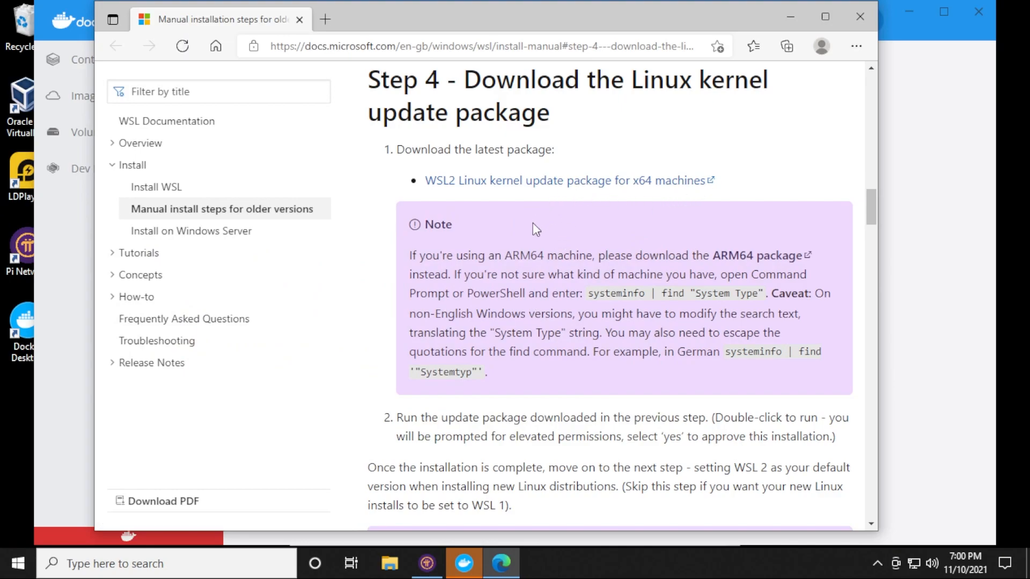
left_click(568, 181)
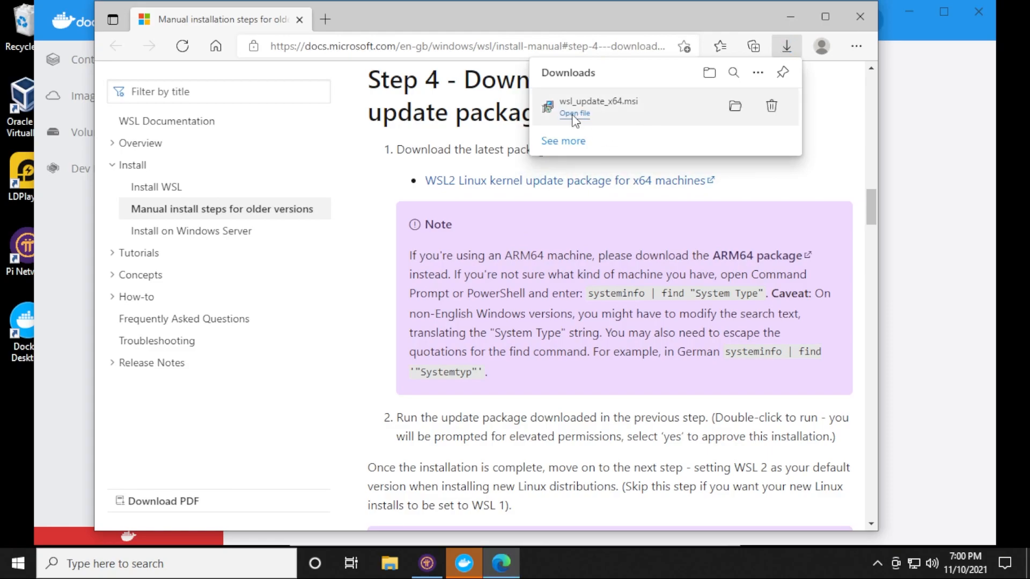
left_click(573, 113)
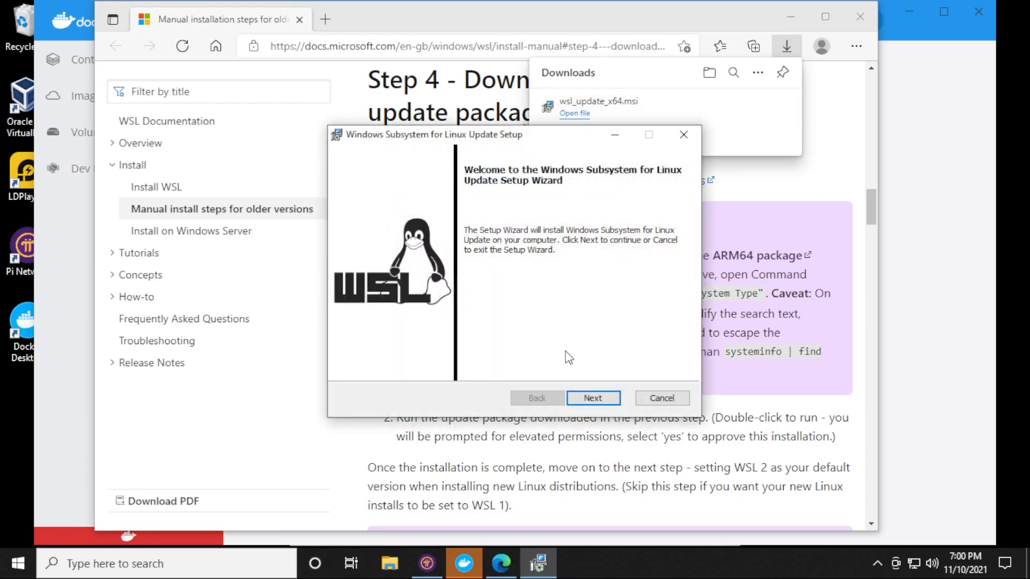
left_click(592, 399)
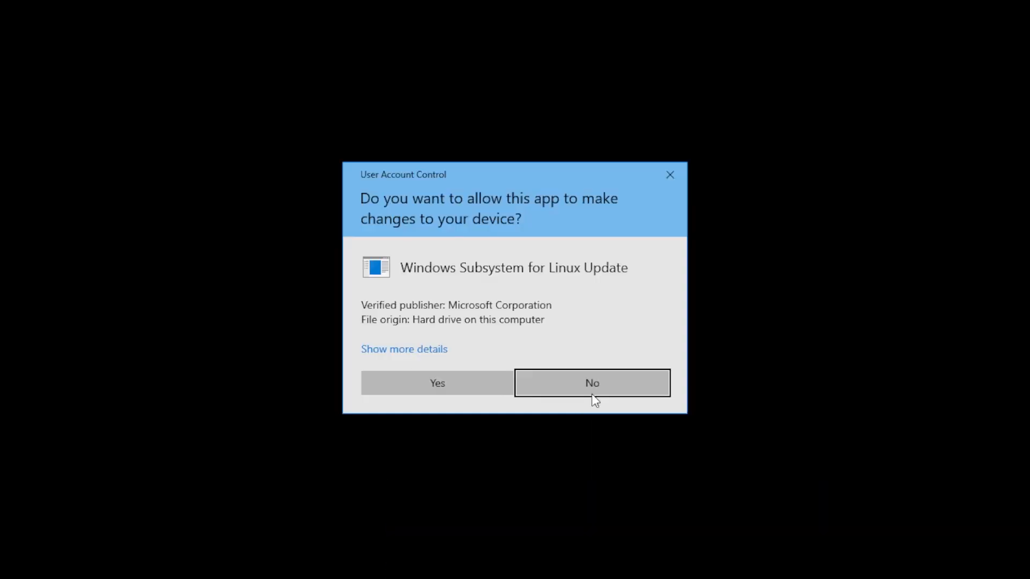
left_click(437, 383)
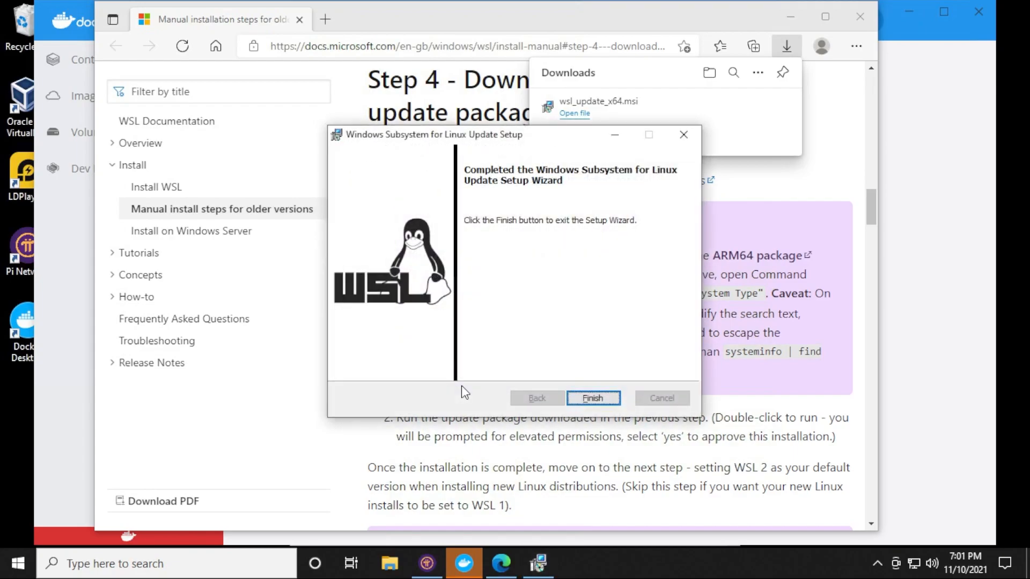
left_click(592, 398)
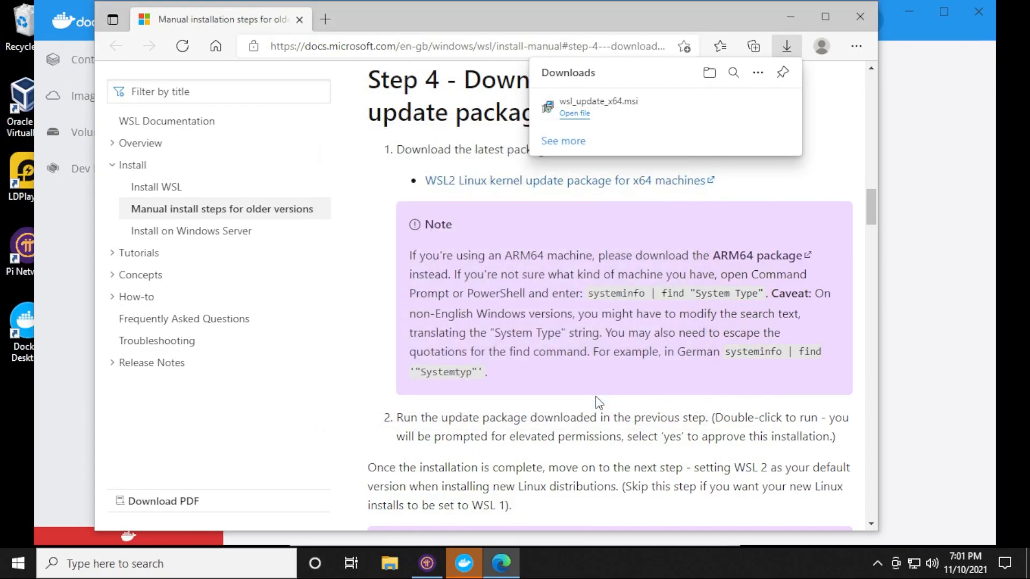
Open the Windows Start menu.
scroll("down", 3)
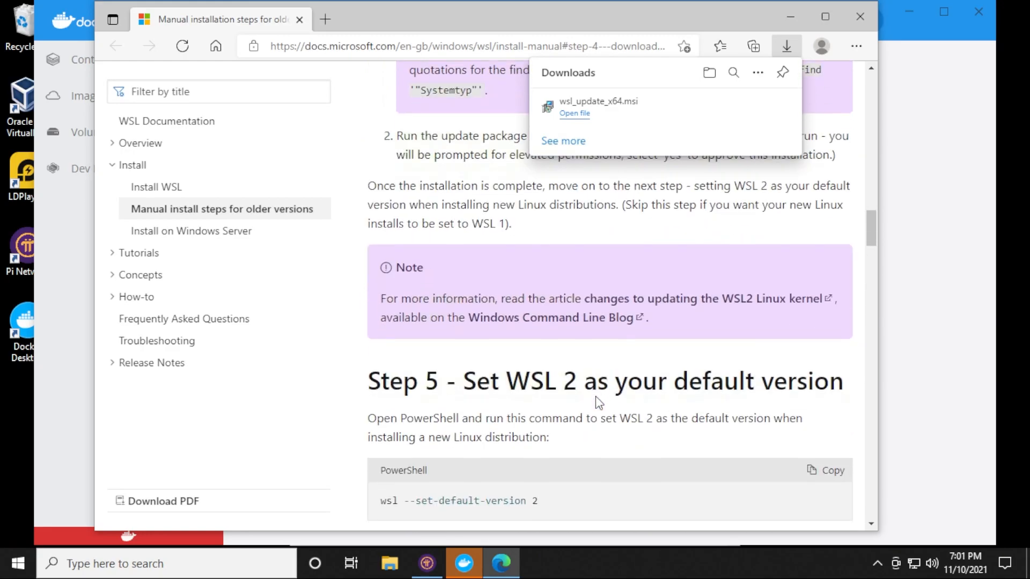
scroll("down", 3)
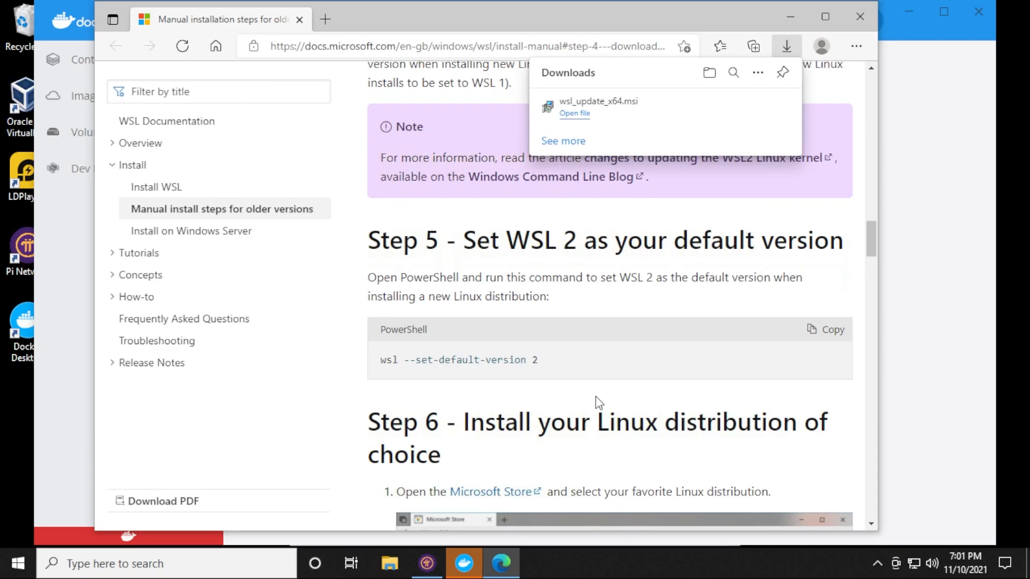
left_click(16, 564)
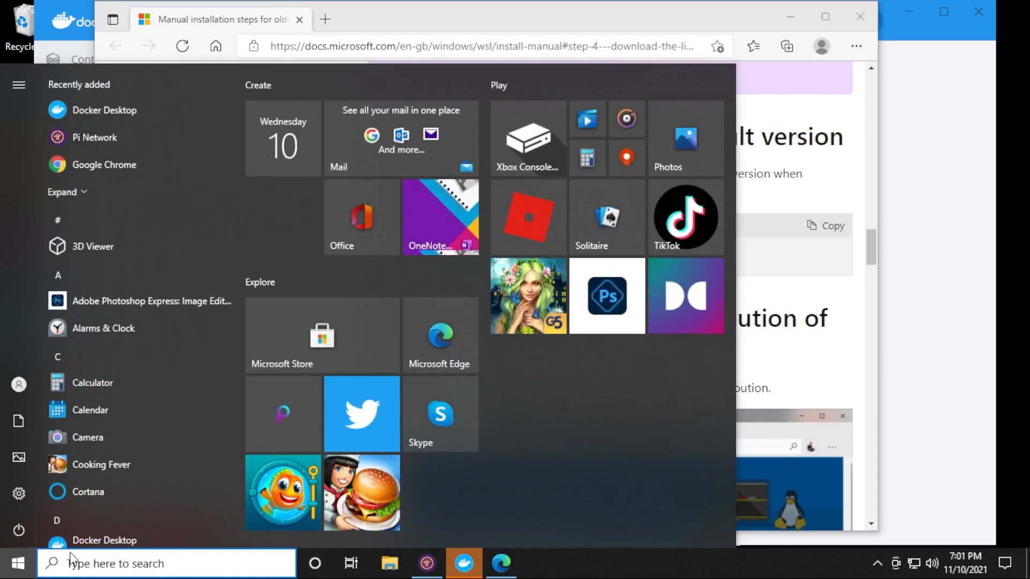
Search 'pow' and run Windows PowerShell as administrator.
type("power")
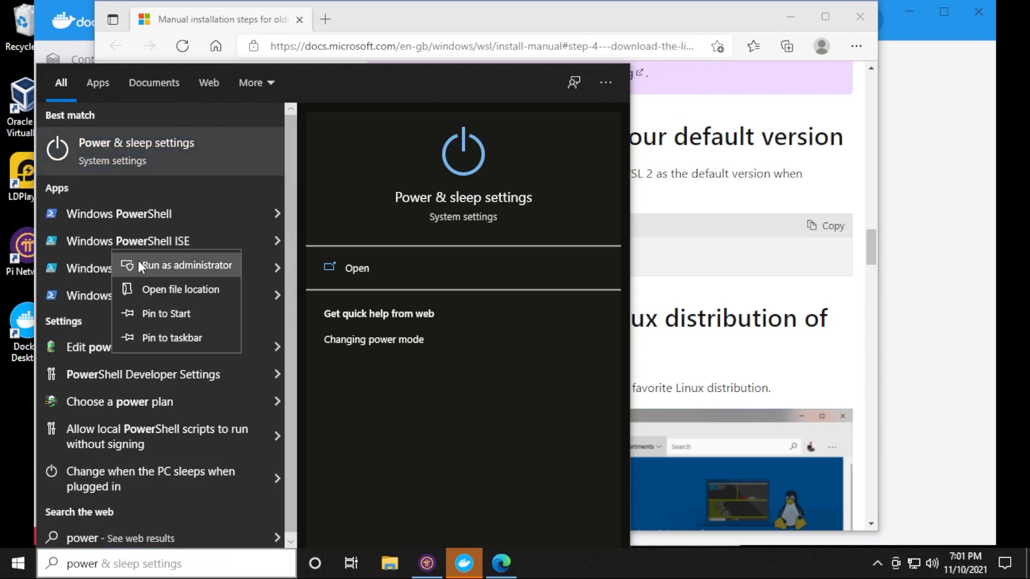
left_click(188, 265)
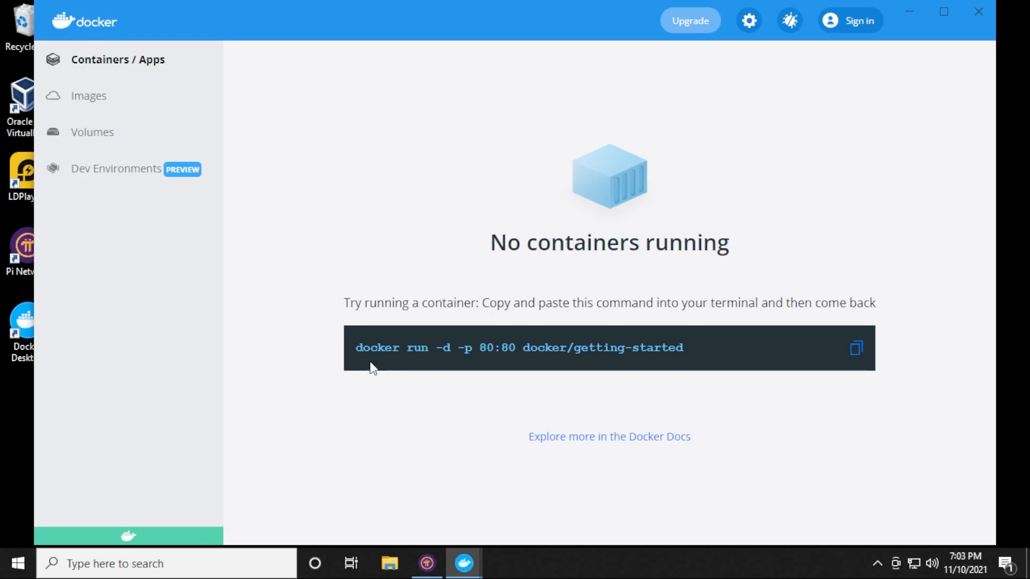
Copy the docker run getting-started command and allow Docker Desktop Backend through the firewall.
left_click(855, 347)
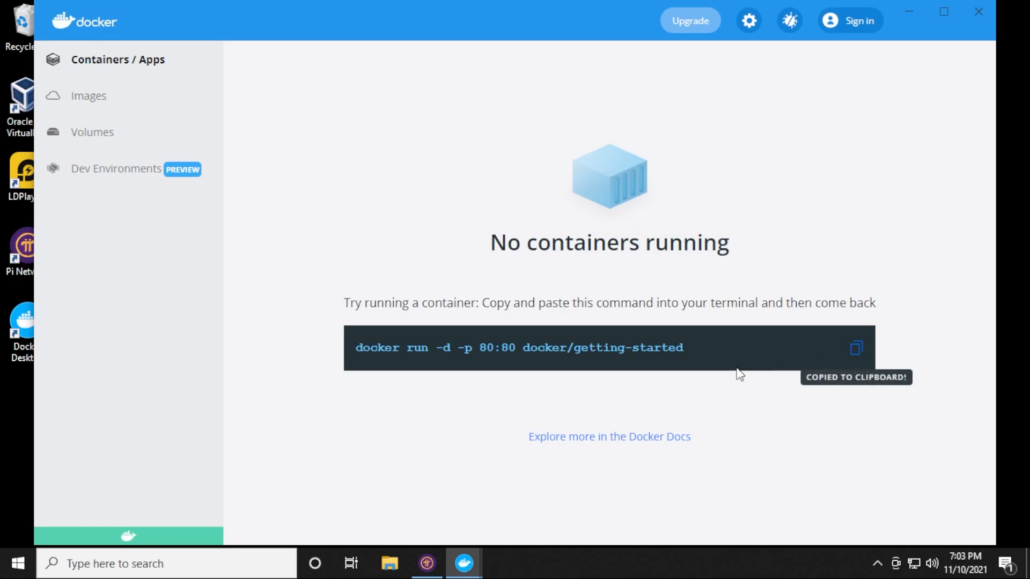
mouse_move(500, 430)
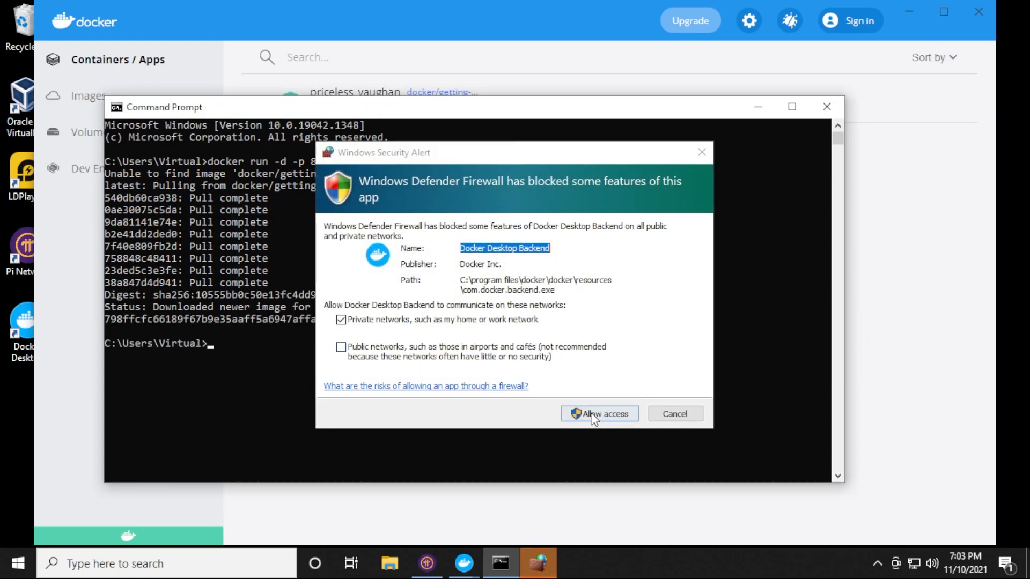
left_click(599, 414)
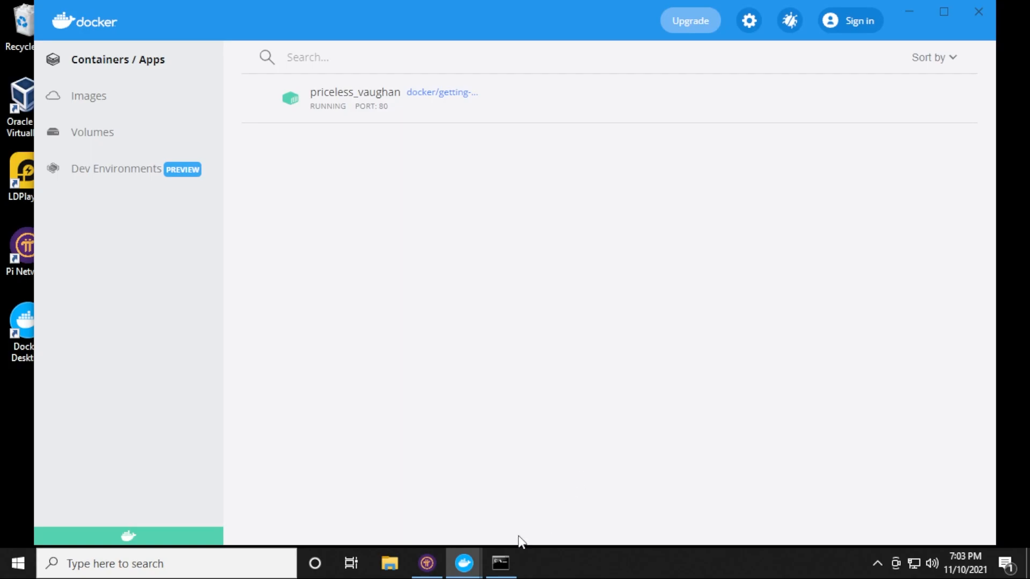
mouse_move(485, 554)
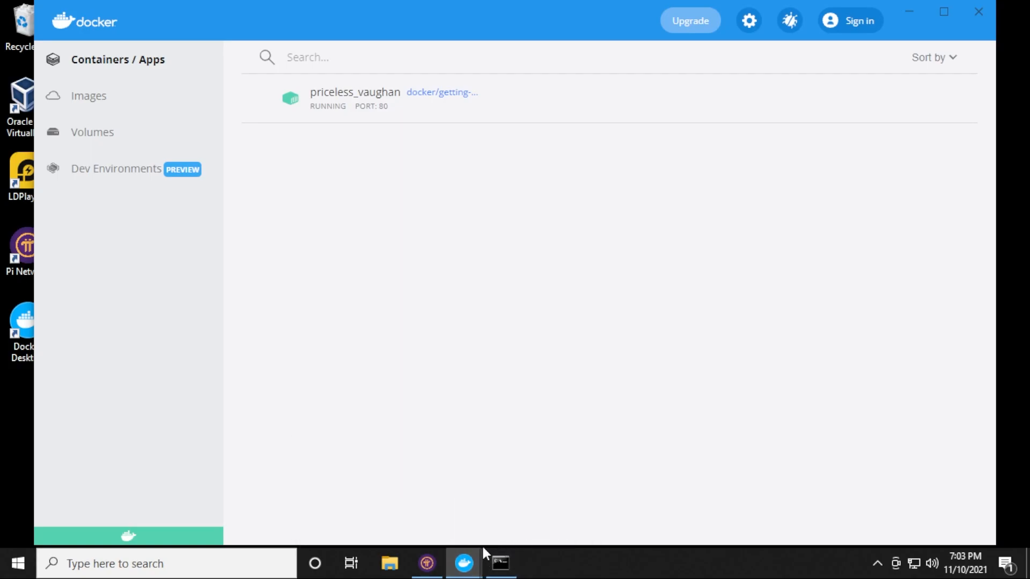